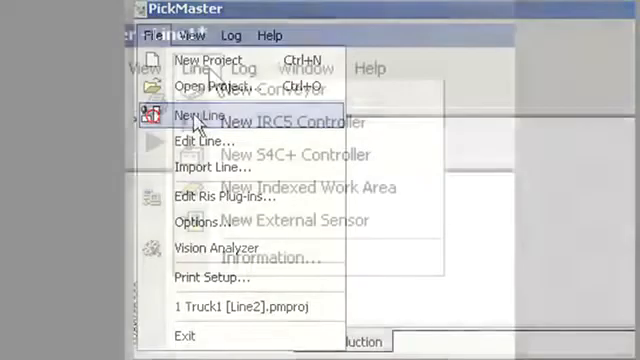
Create a new pick line and add a conveyor beside the controller and robot.
left_click(201, 113)
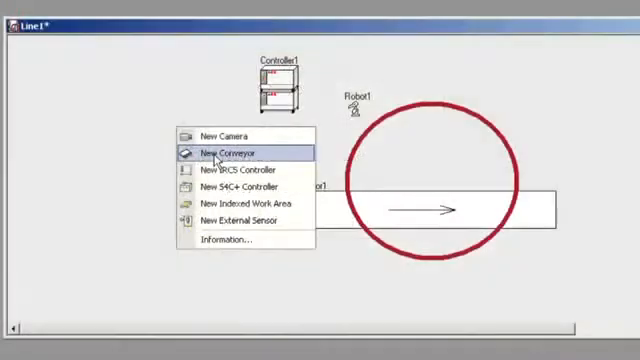
left_click(225, 153)
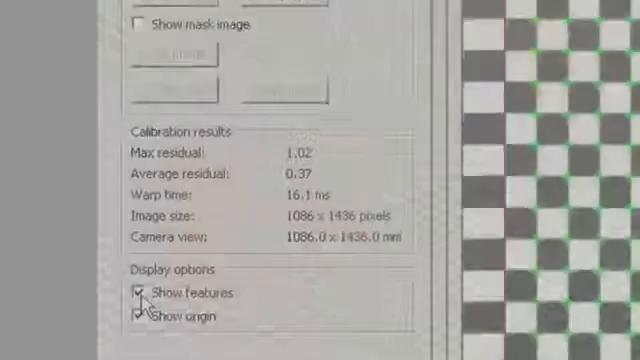
Scroll through the camera calibration results on the checkerboard image.
scroll("up", 3)
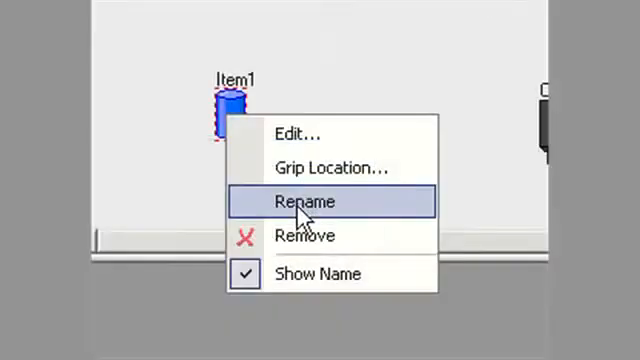
Rename Item1 to Ike&Mike with size 150 × 75 × 5 mm.
left_click(297, 202)
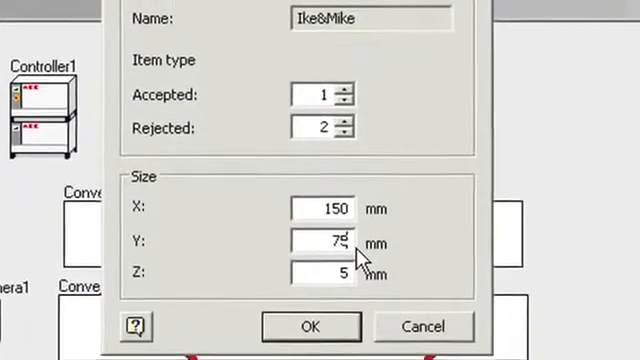
left_click(309, 326)
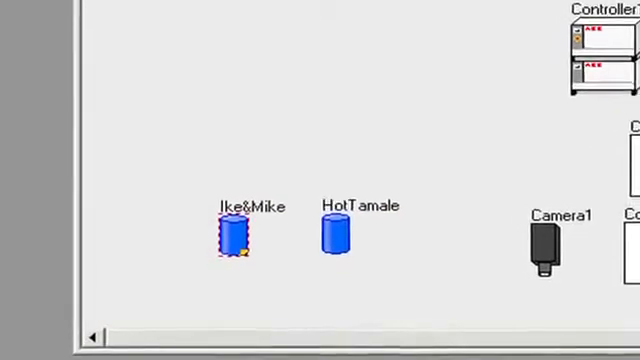